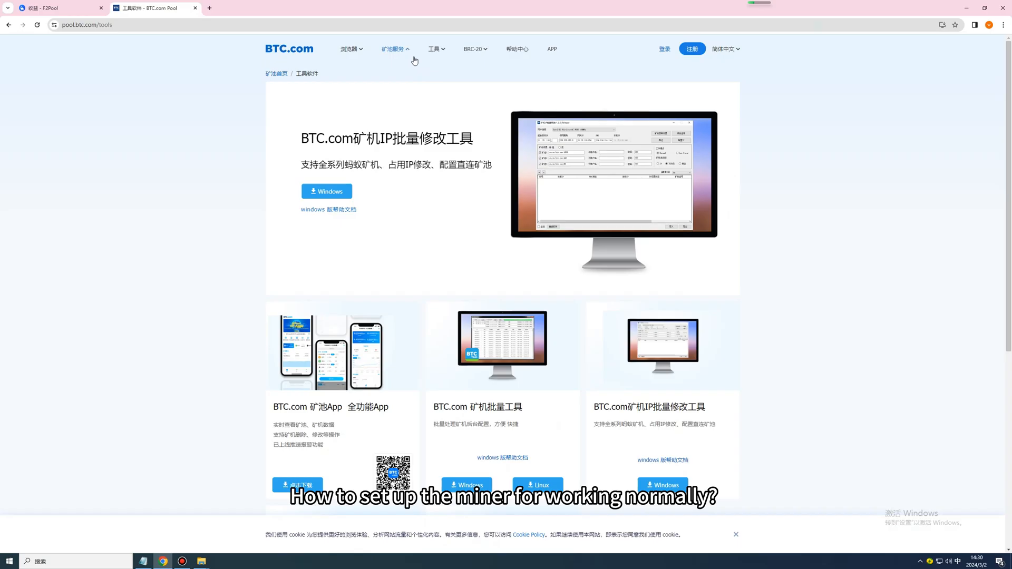
Download BTC Tools for Windows and reach the BTC工具 folder with BTCTools v1.3.3
{"action": "left_click", "coordinate": [393, 49]}
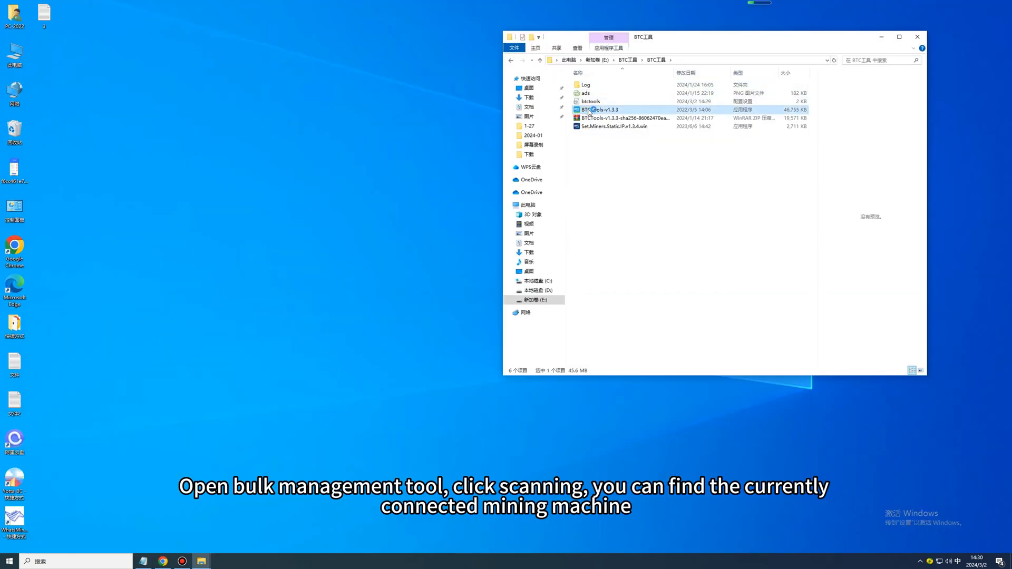
Launch BTCTools-v1.3.3, scan 192.168.50.0–255 for miners, and dismiss the completion notice
{"action": "double_click", "coordinate": [599, 110]}
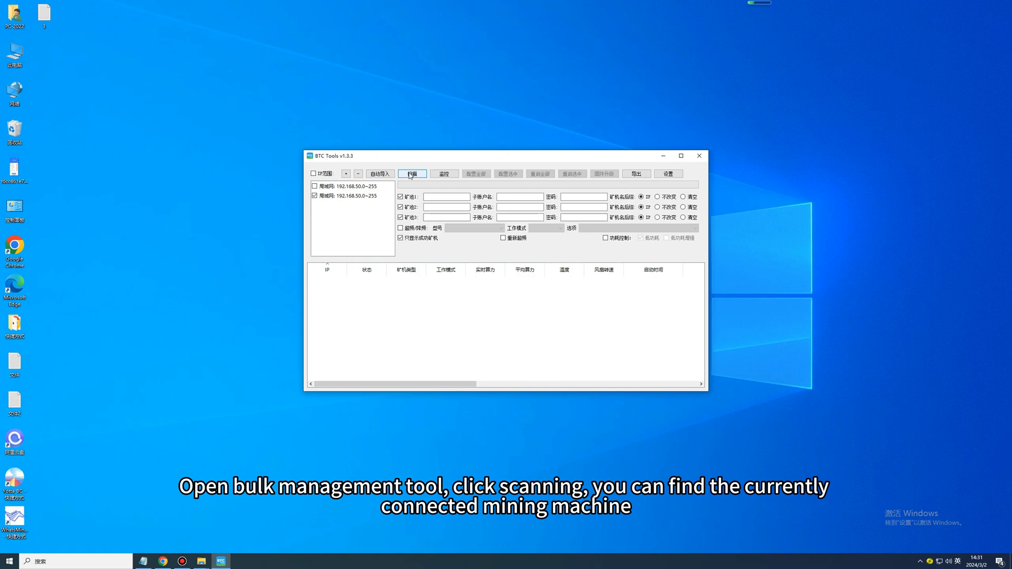
{"action": "left_click", "coordinate": [411, 173]}
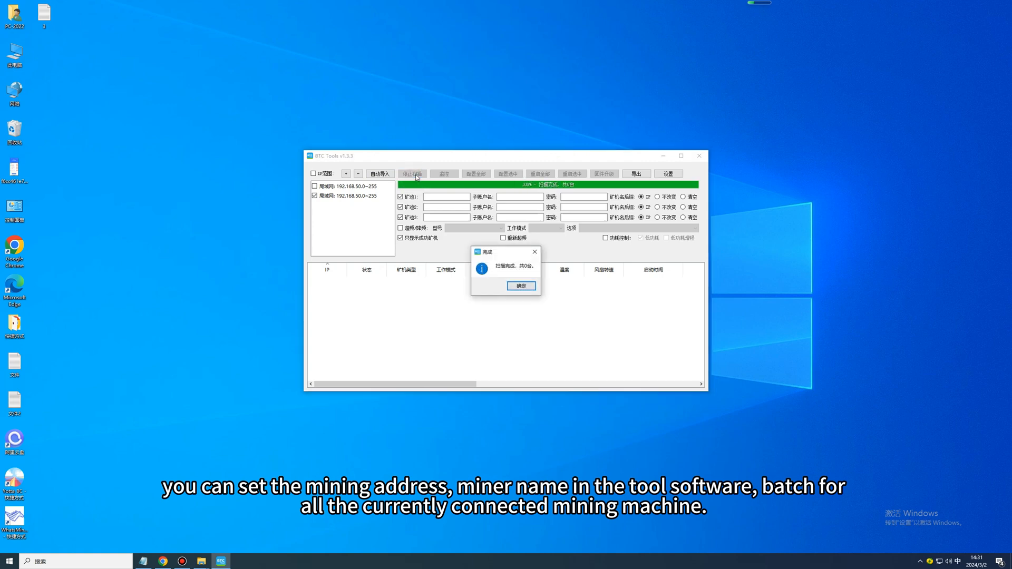
{"action": "left_click", "coordinate": [521, 286]}
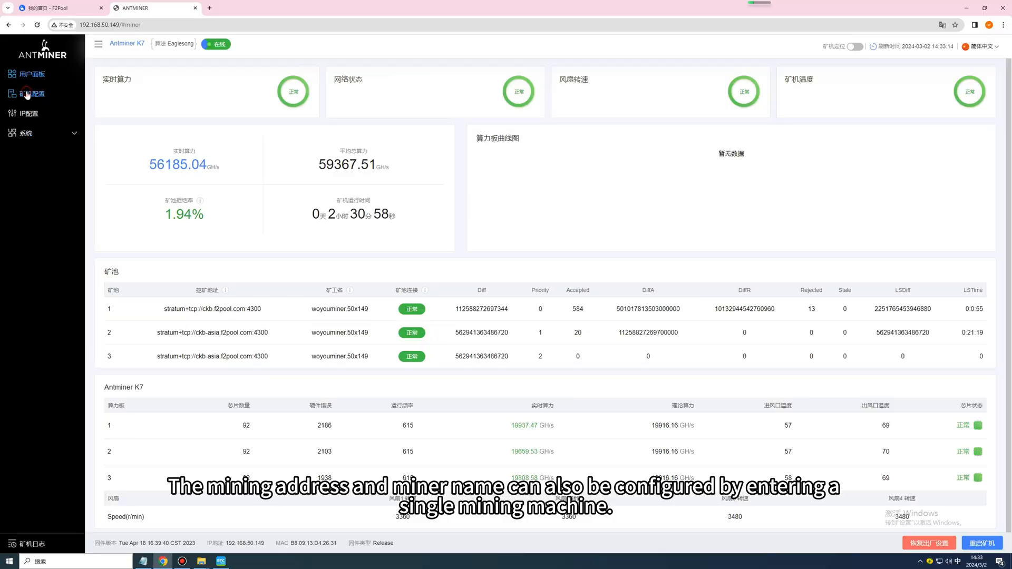
Check the K7's three F2Pool addresses and worker names, then view the 历史日志 log
{"action": "left_click", "coordinate": [32, 94]}
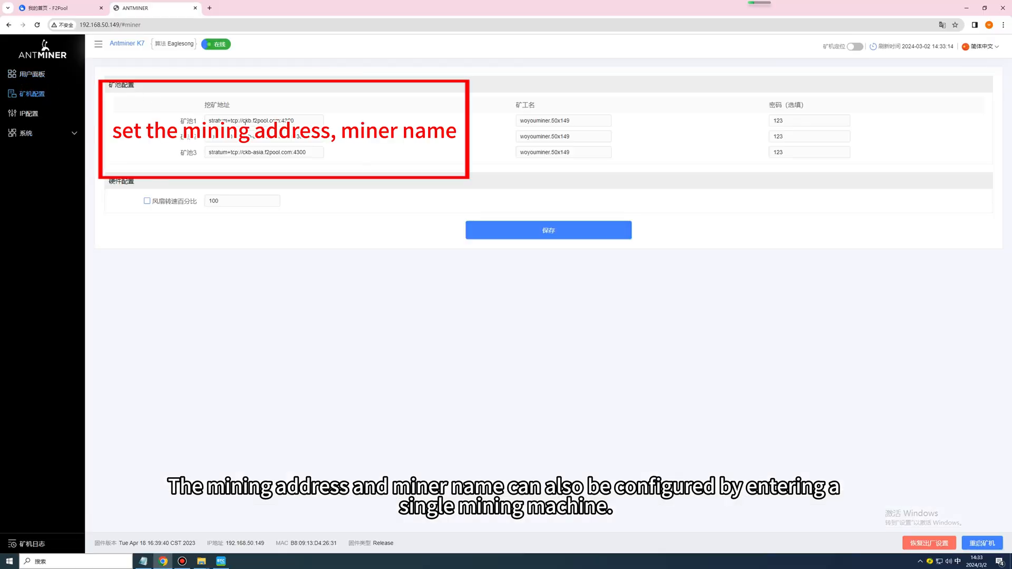
{"action": "left_click", "coordinate": [29, 543]}
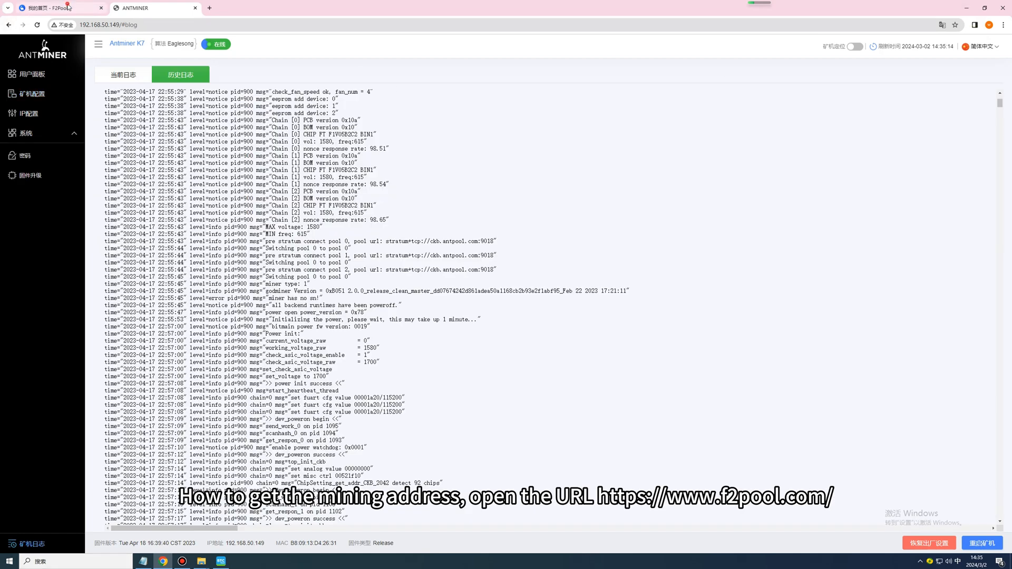
On the F2Pool dashboard, choose CKB as the mined coin
{"action": "left_click", "coordinate": [58, 8]}
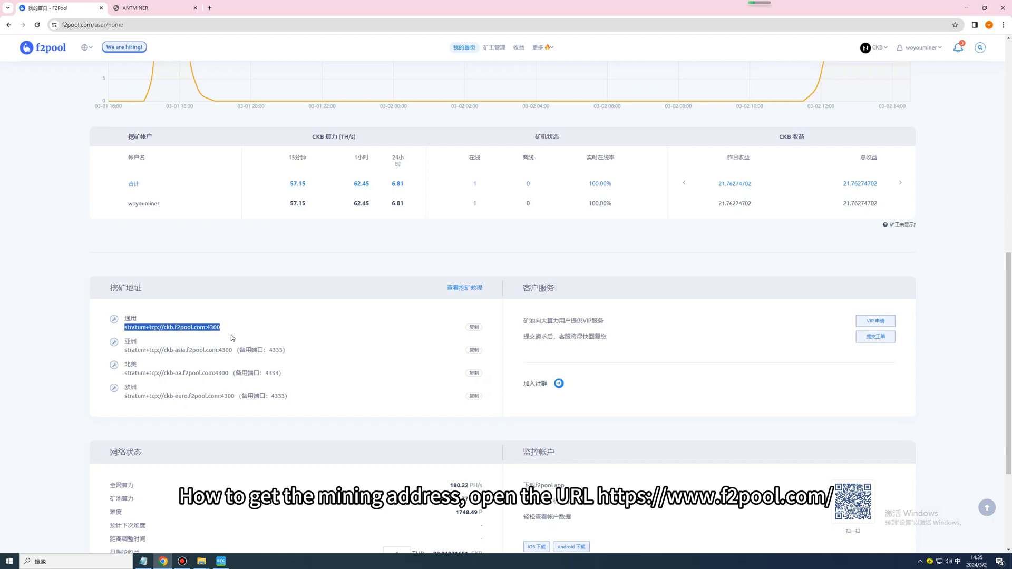
{"action": "scroll", "scroll_direction": "up", "scroll_amount": 3}
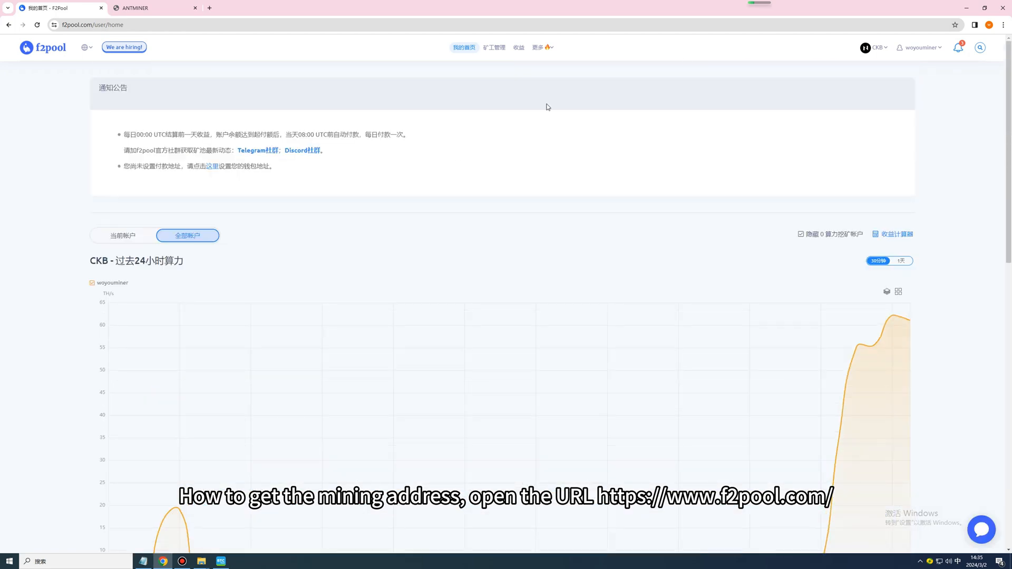
{"action": "left_click", "coordinate": [873, 47]}
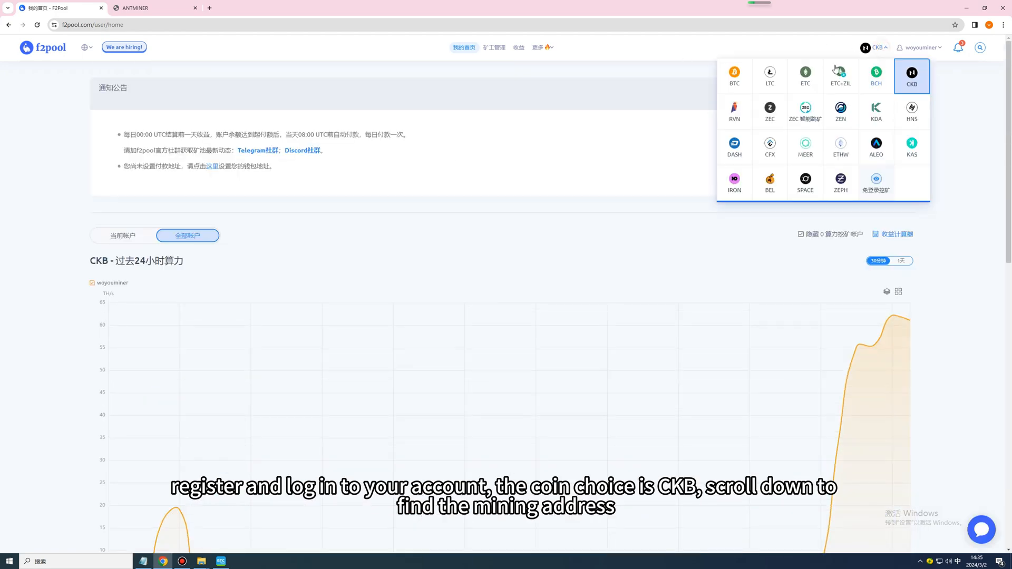
{"action": "left_click", "coordinate": [911, 75]}
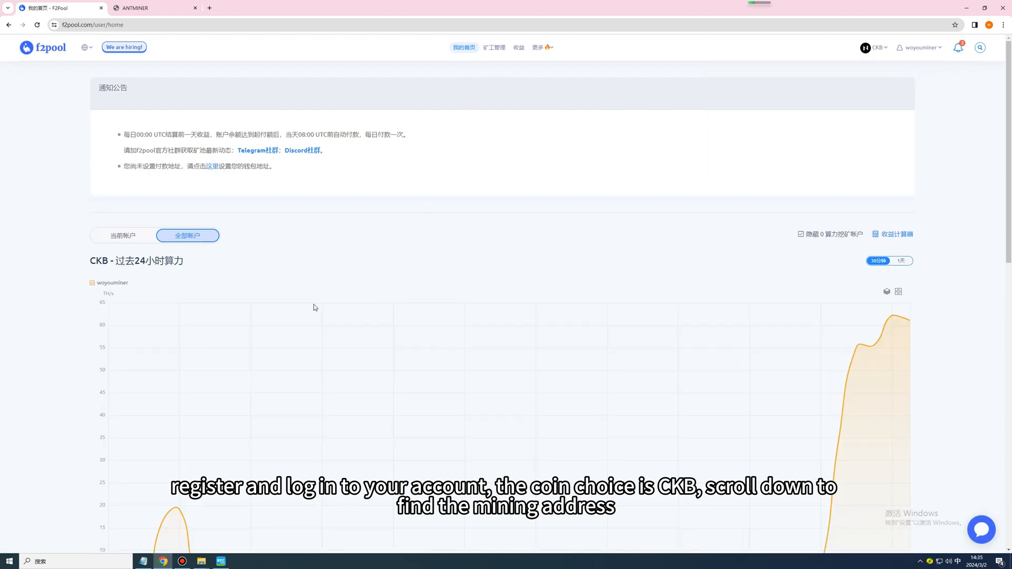
Review the CKB worker hashrate table and open the earnings page showing 21.76274702 CKB
{"action": "scroll", "scroll_direction": "down", "scroll_amount": 3}
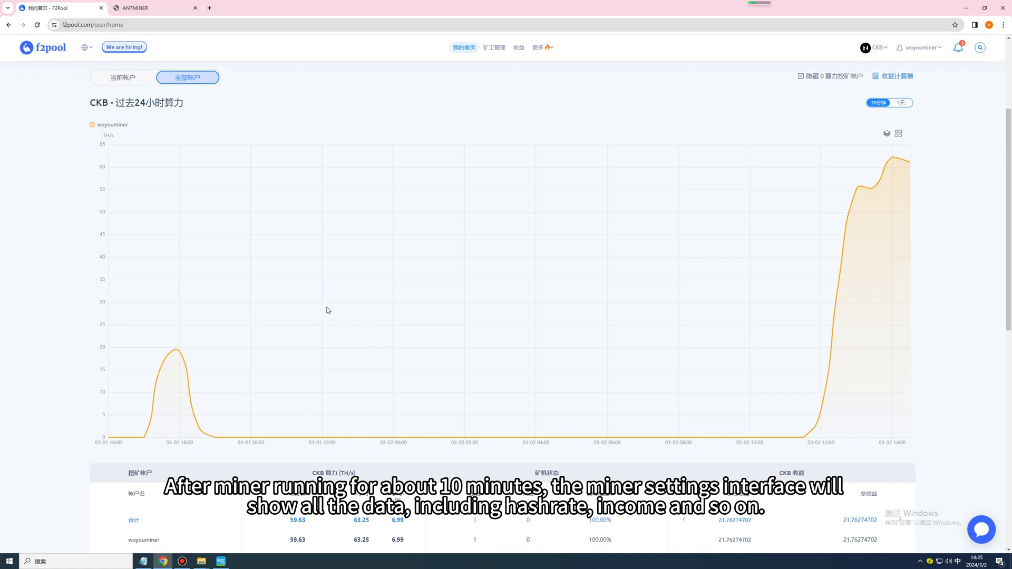
{"action": "scroll", "scroll_direction": "down", "scroll_amount": 3}
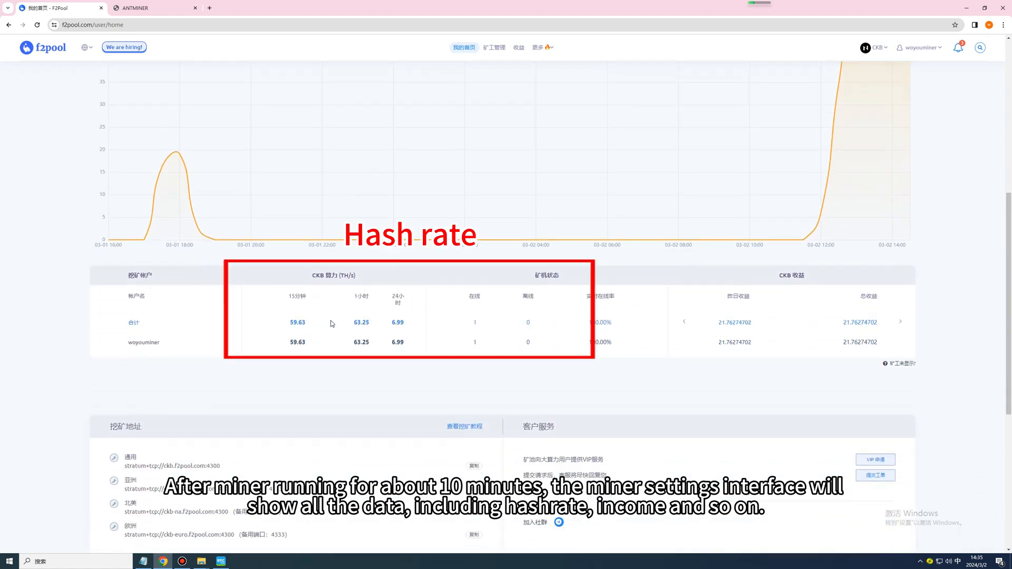
{"action": "left_click", "coordinate": [519, 47]}
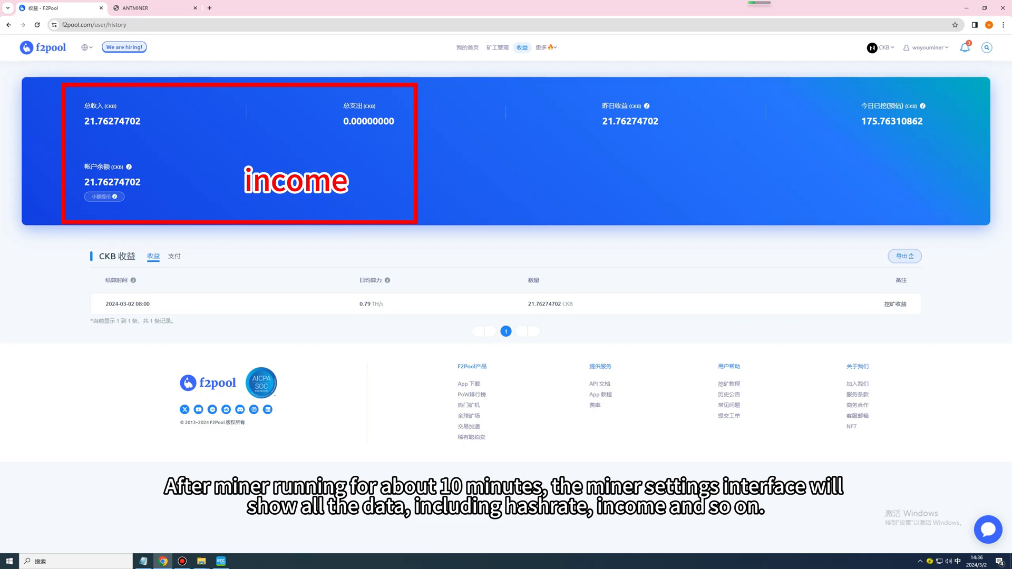